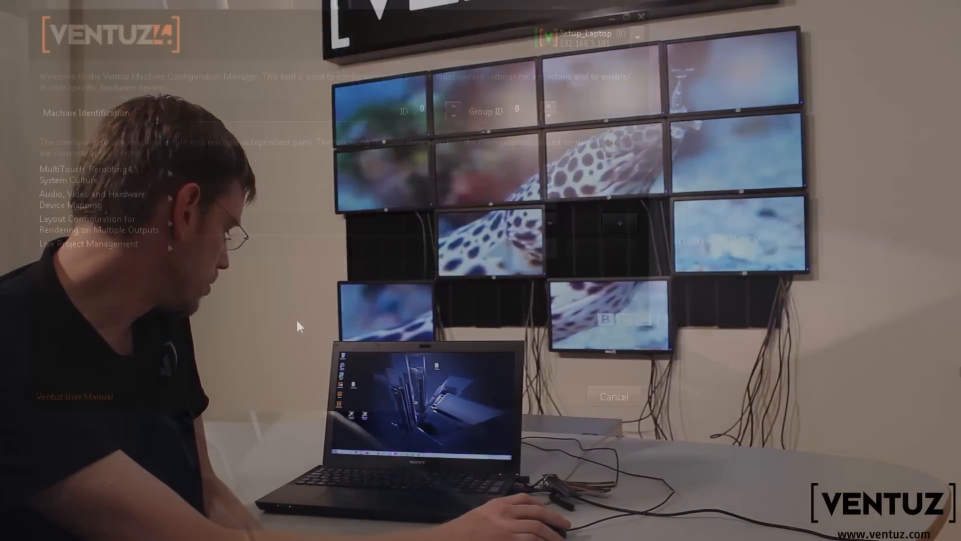
# Step: Target Group 3 instead of the single laptop in the machine selector
pyautogui.click(637, 37)
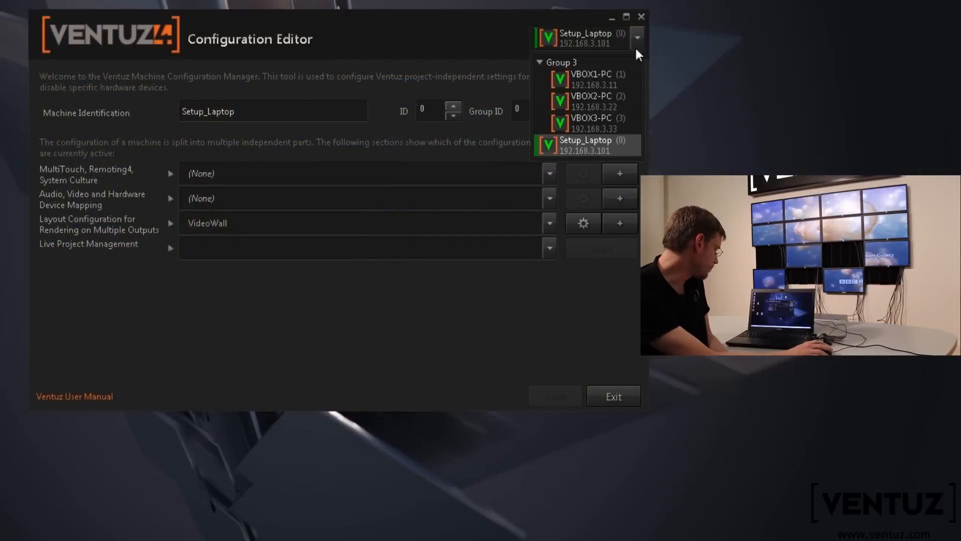
pyautogui.click(561, 62)
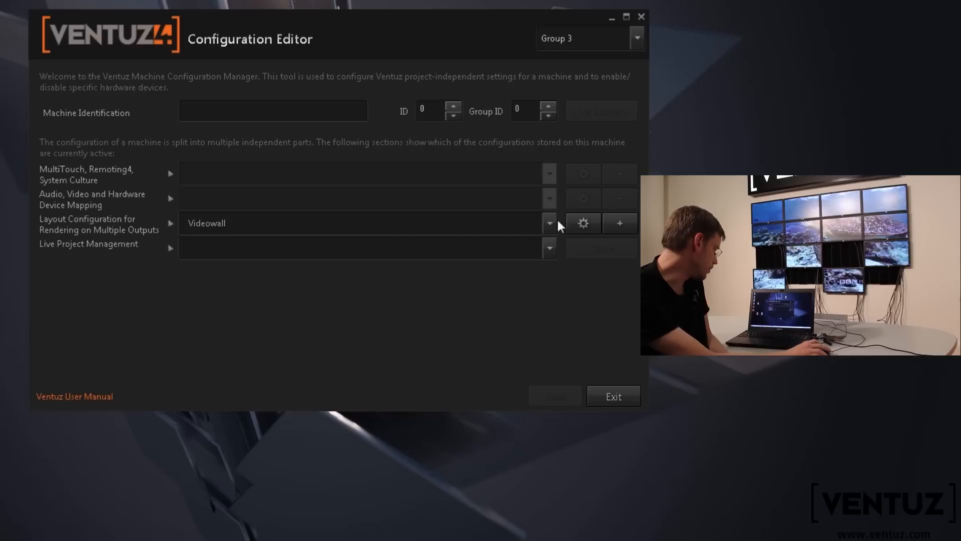
# Step: Enter the Videowall Render Setup showing the three machines' screen layouts
pyautogui.click(583, 222)
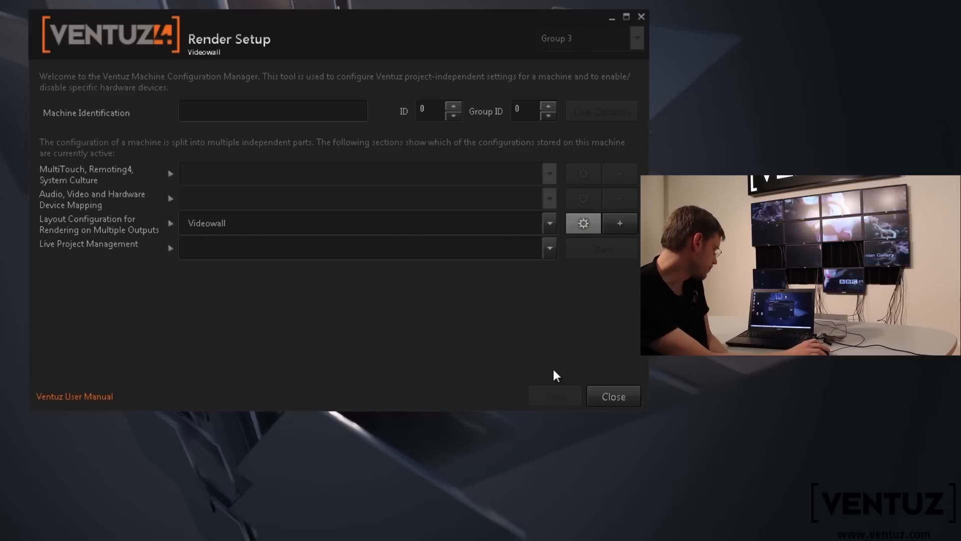
pyautogui.click(583, 223)
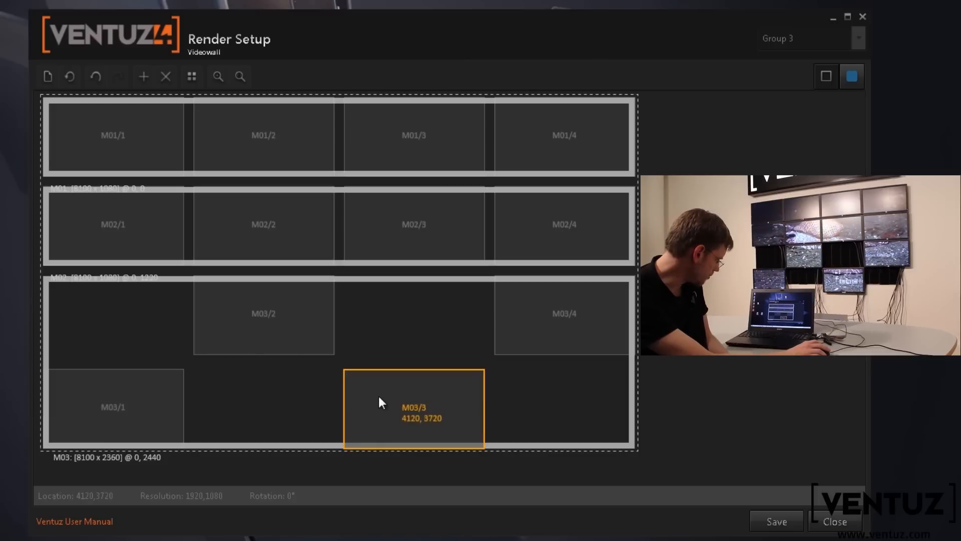
pyautogui.moveTo(546, 425)
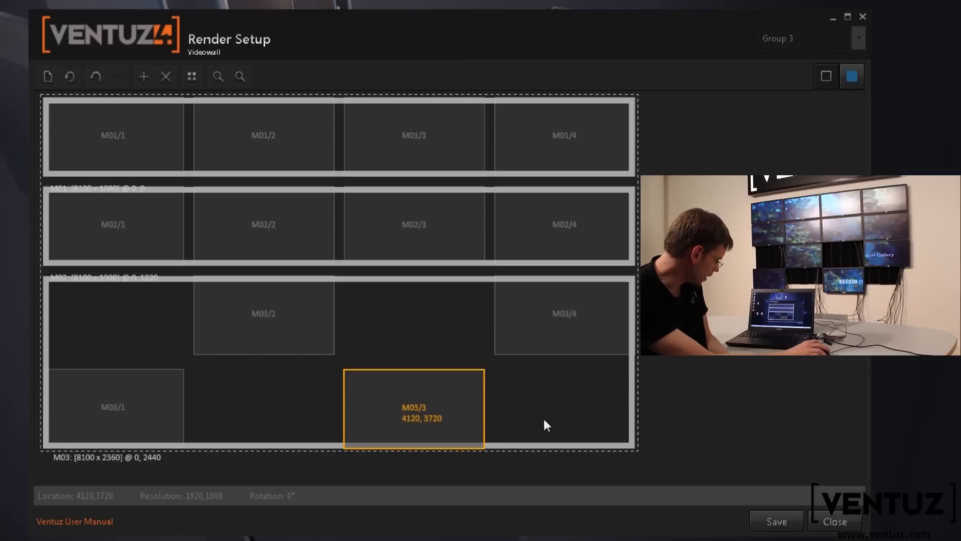